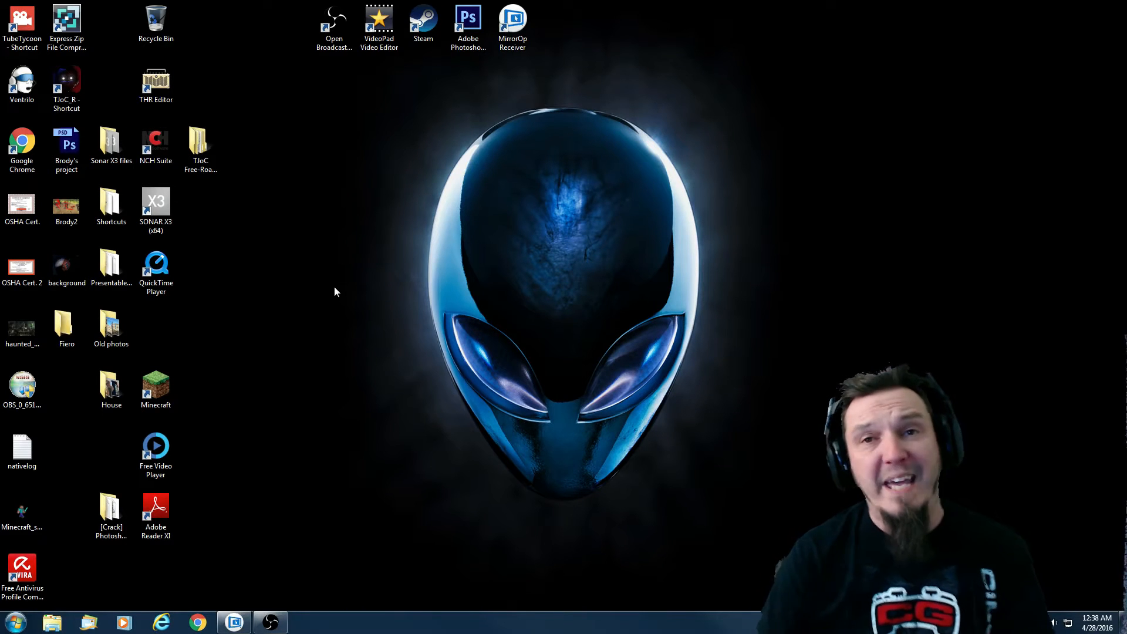
mouse_move(321, 101)
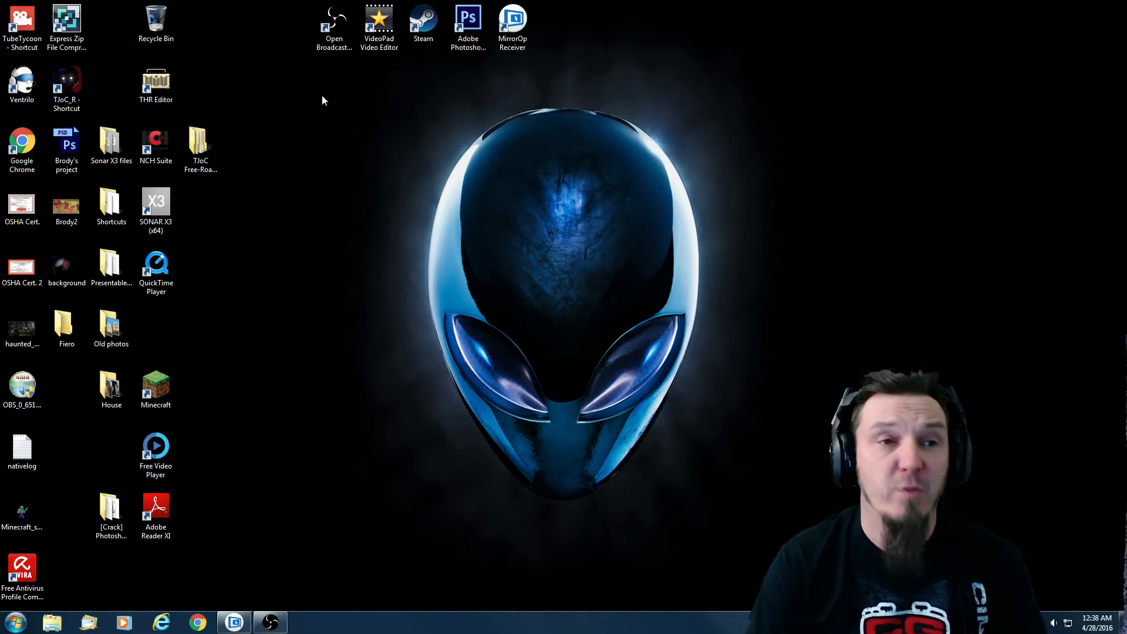
mouse_move(332, 21)
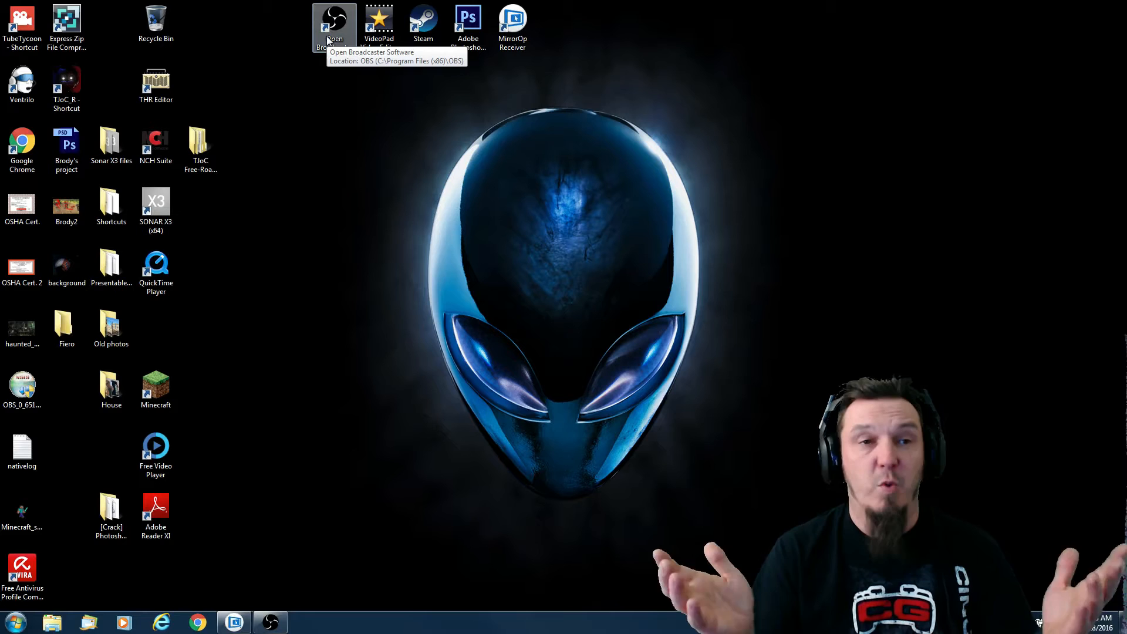
mouse_move(514, 407)
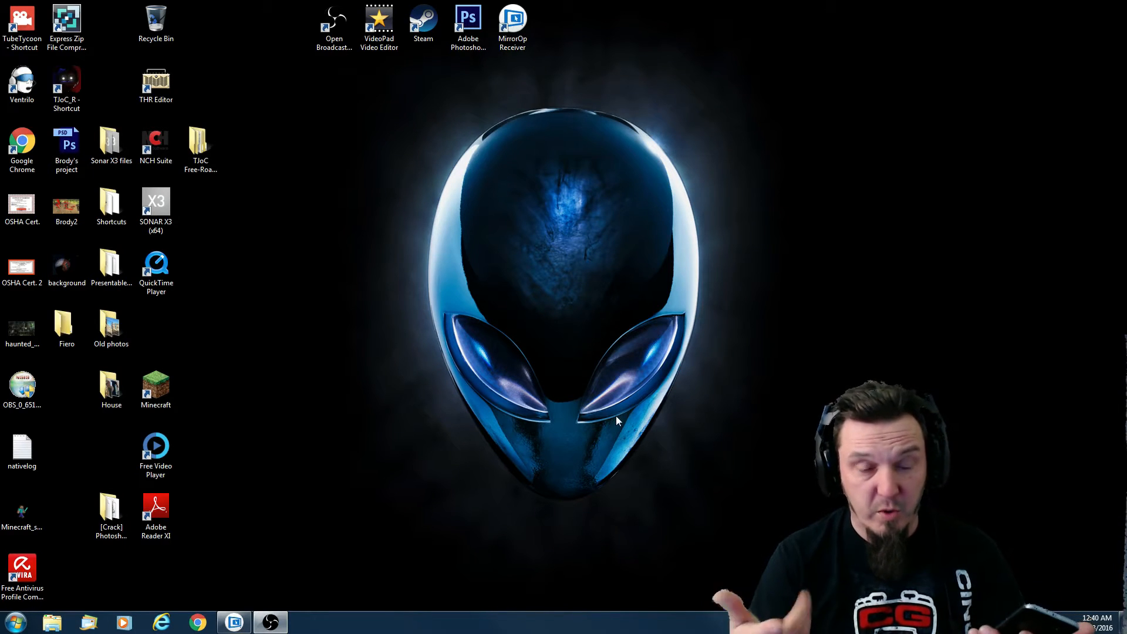
In Jack Setup, try Headphones and Mic-In, then set Device Connected back to Headphones and Line-In.
double_click(512, 21)
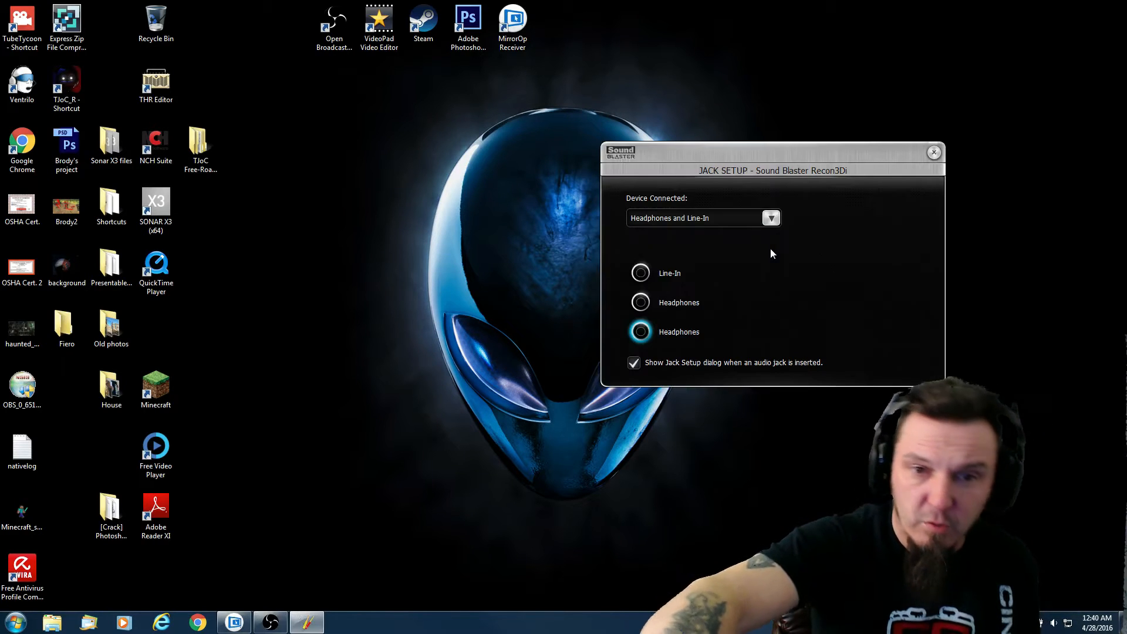
mouse_move(825, 251)
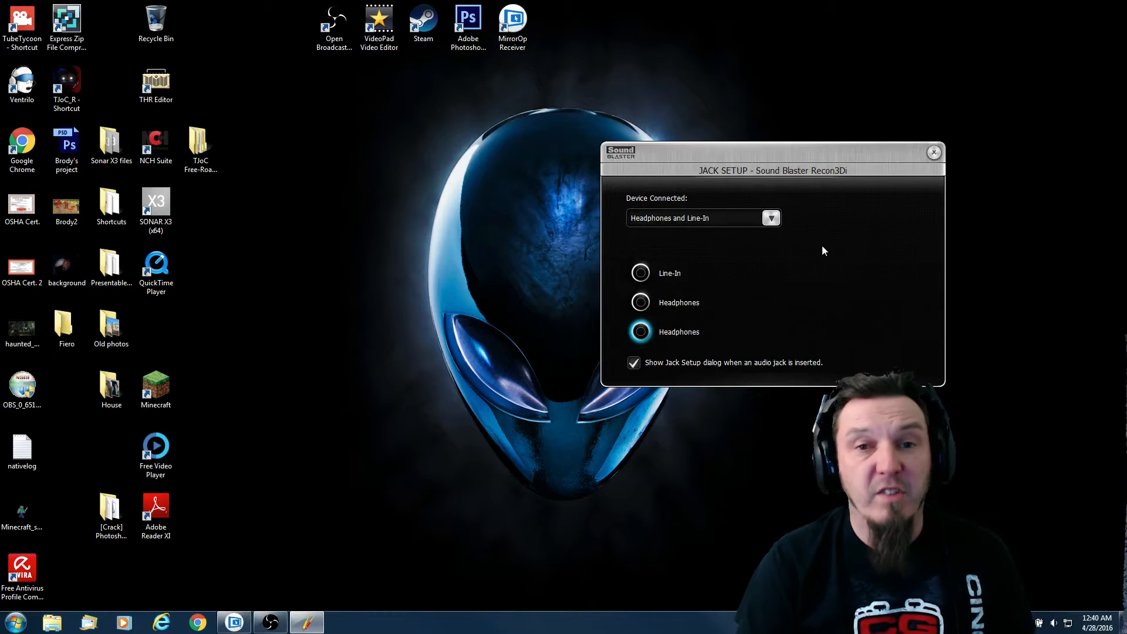
mouse_move(857, 314)
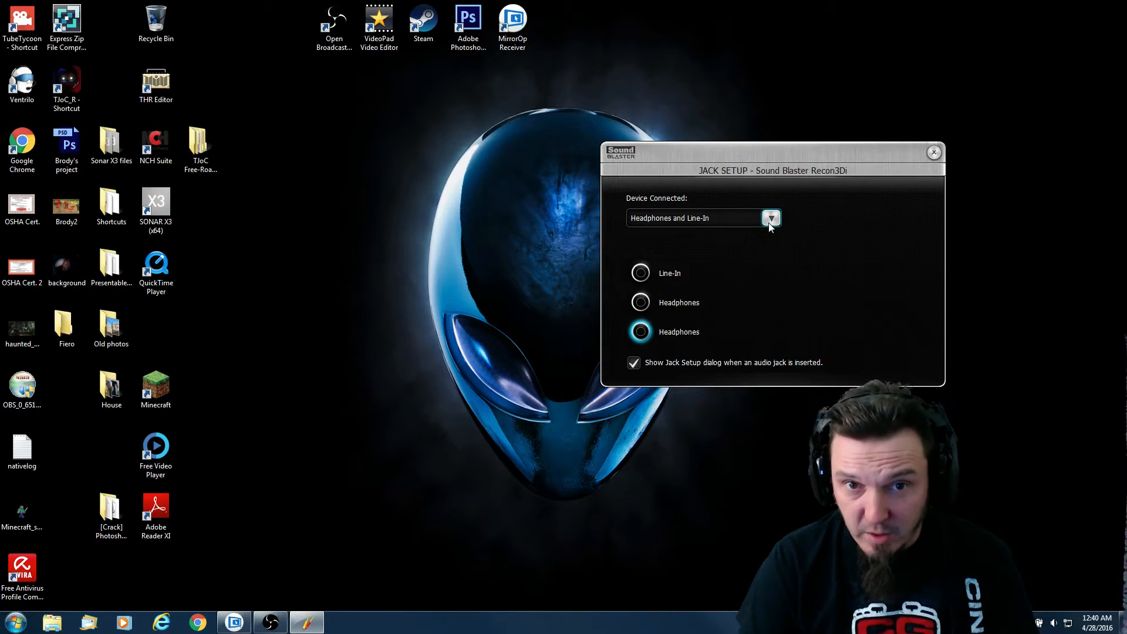
left_click(770, 219)
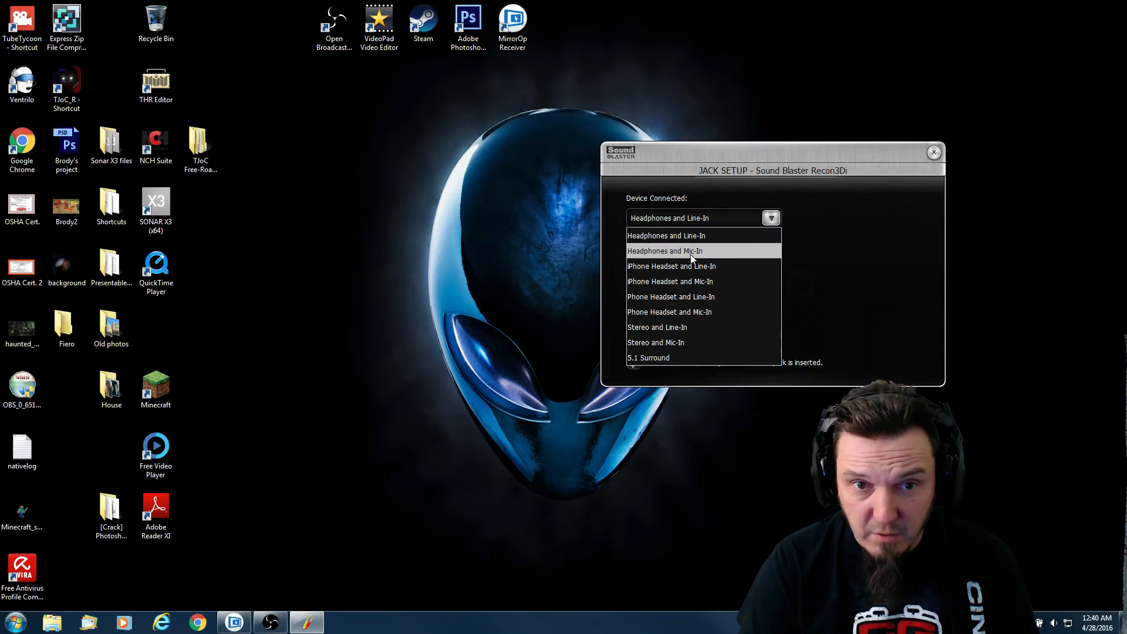
left_click(665, 250)
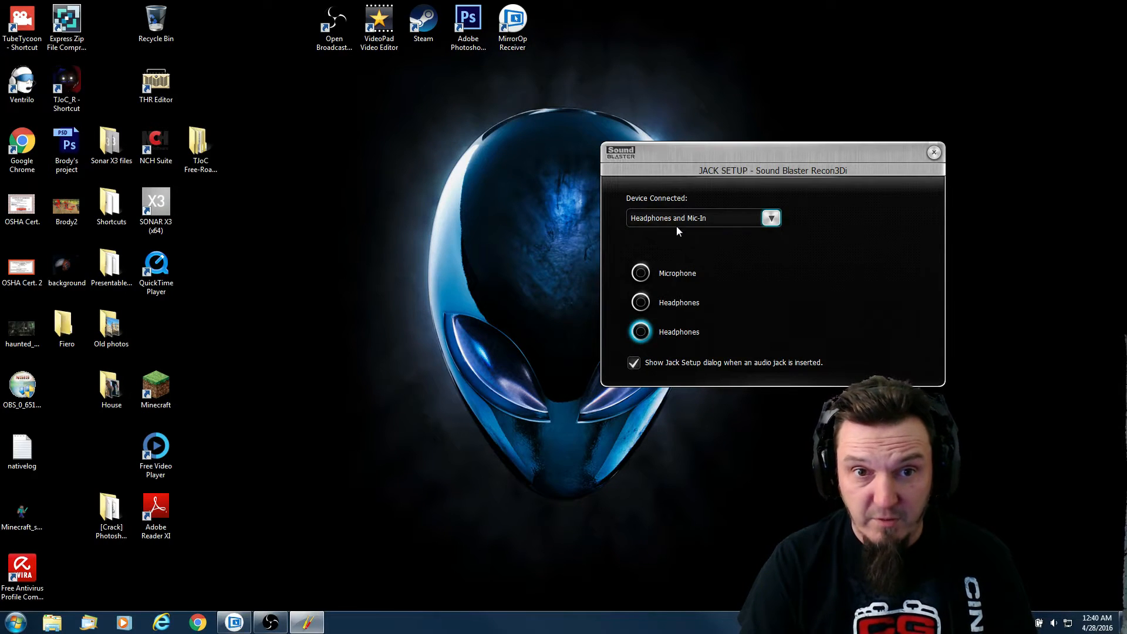
mouse_move(672, 286)
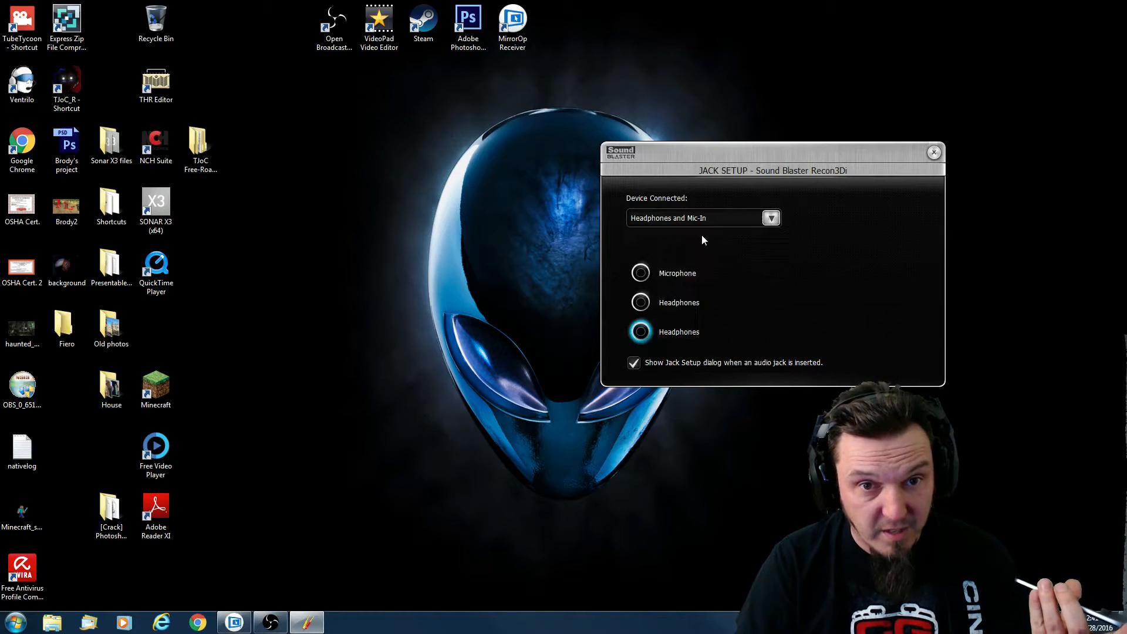
left_click(770, 218)
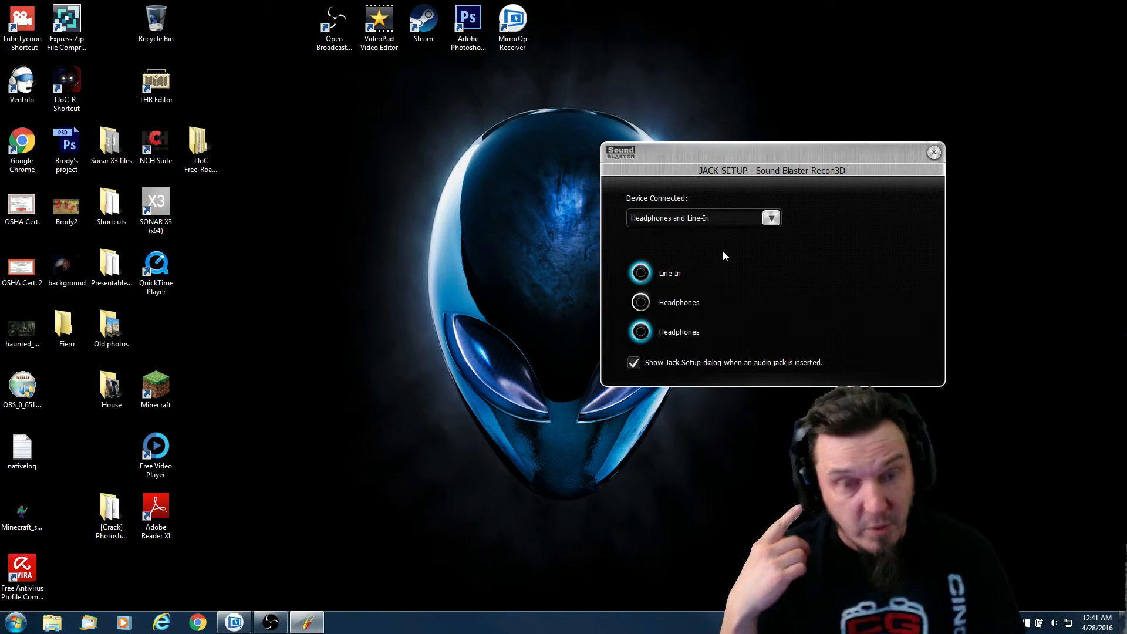
mouse_move(1039, 597)
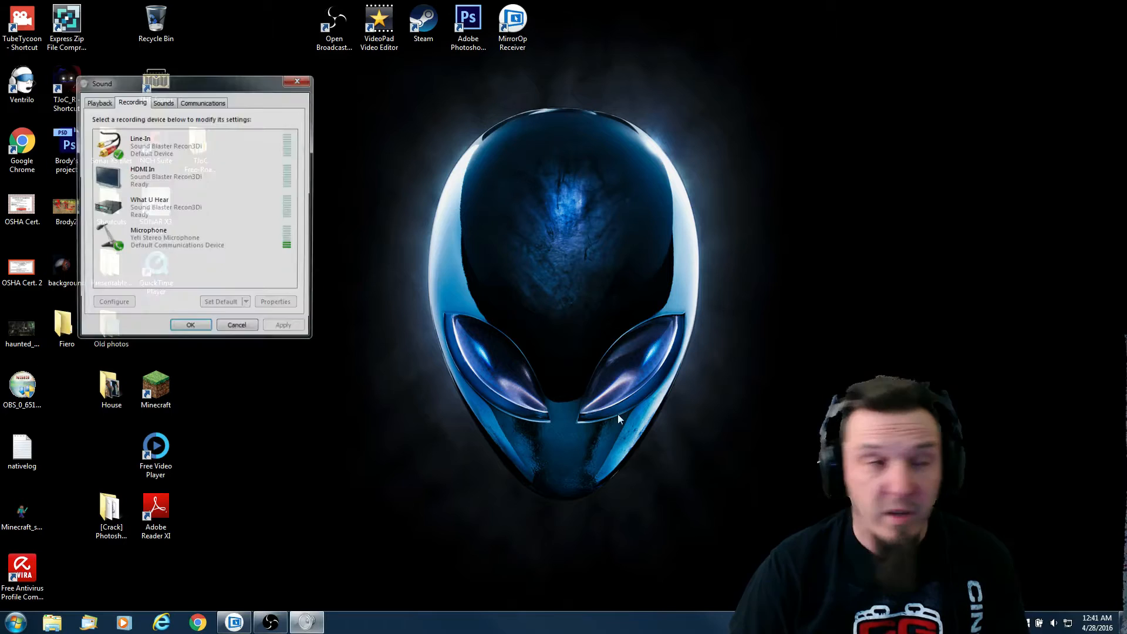
Select the Line-In recording device and view its Properties Listen settings.
left_click(166, 145)
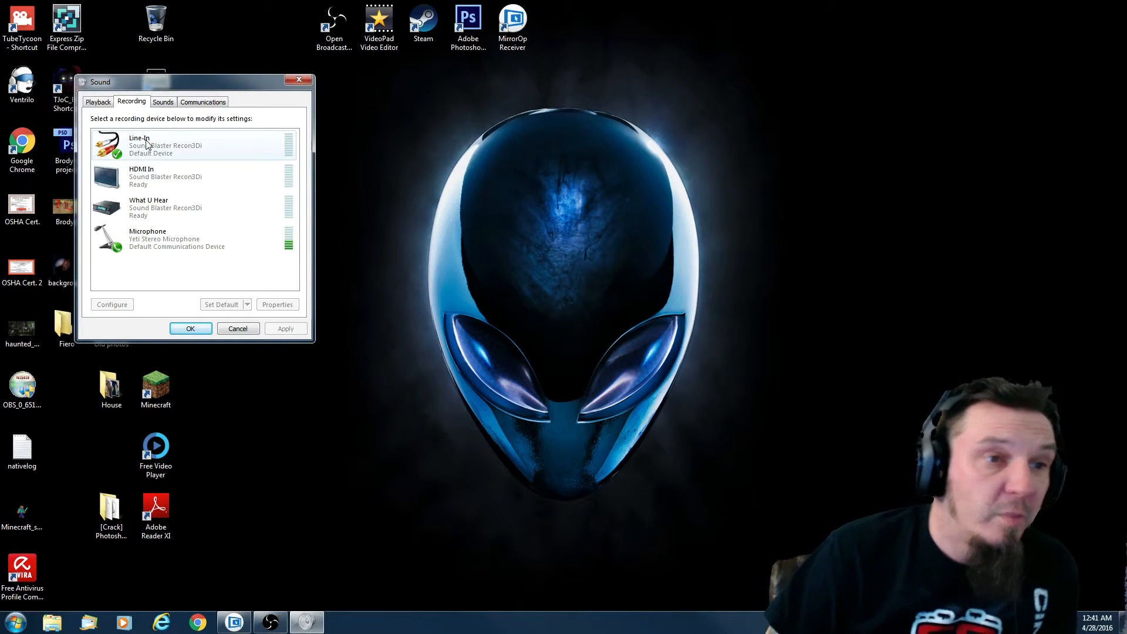
left_click(190, 146)
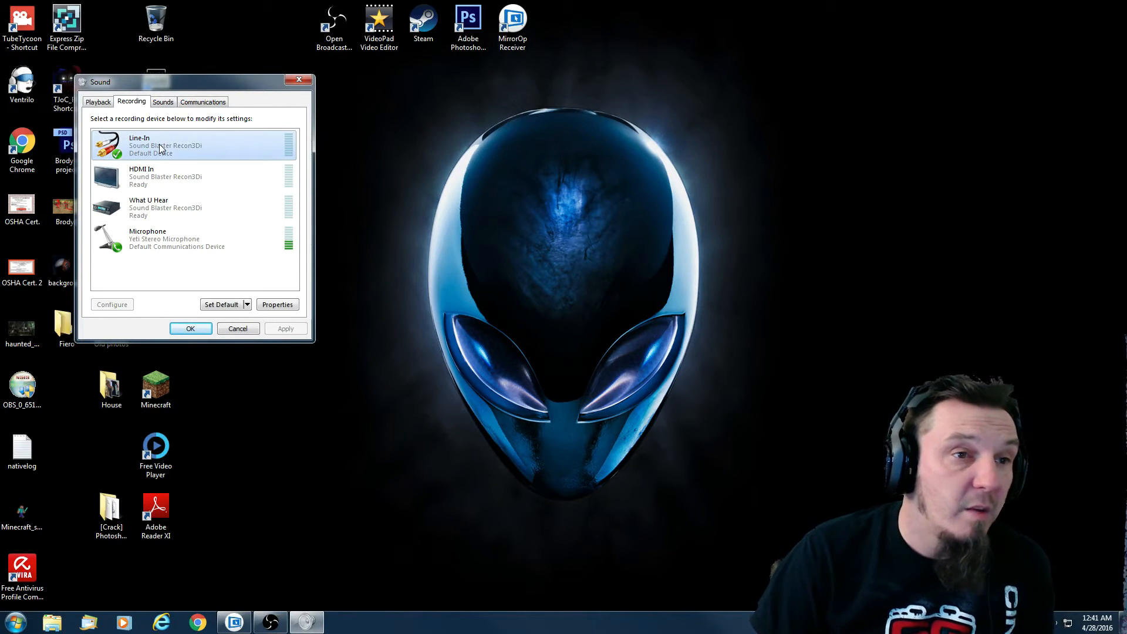
right_click(165, 145)
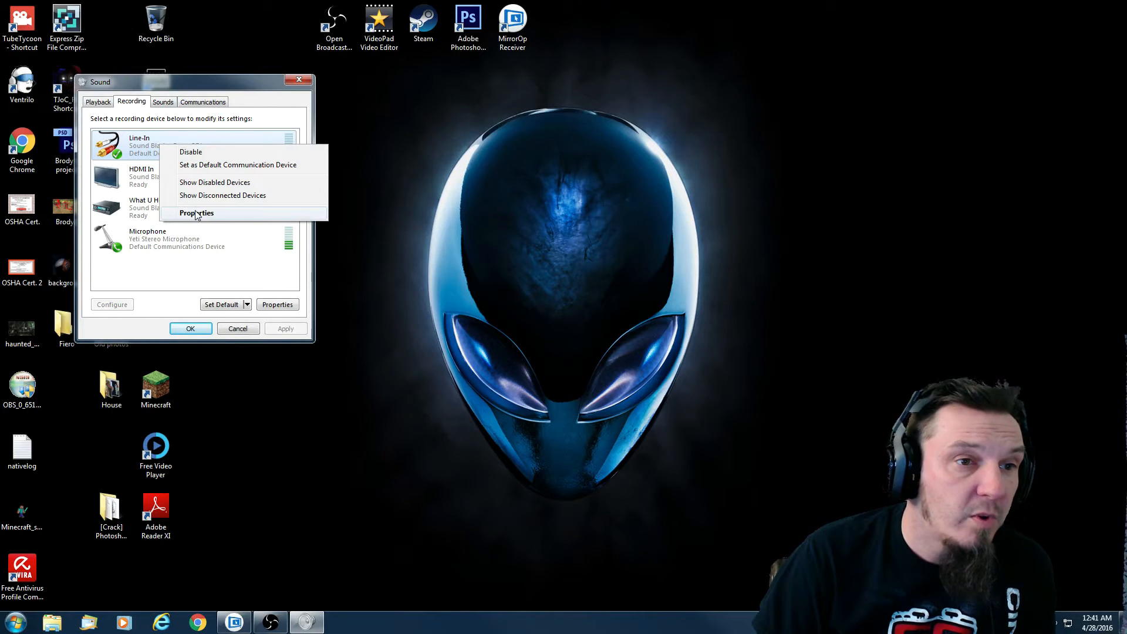
left_click(196, 213)
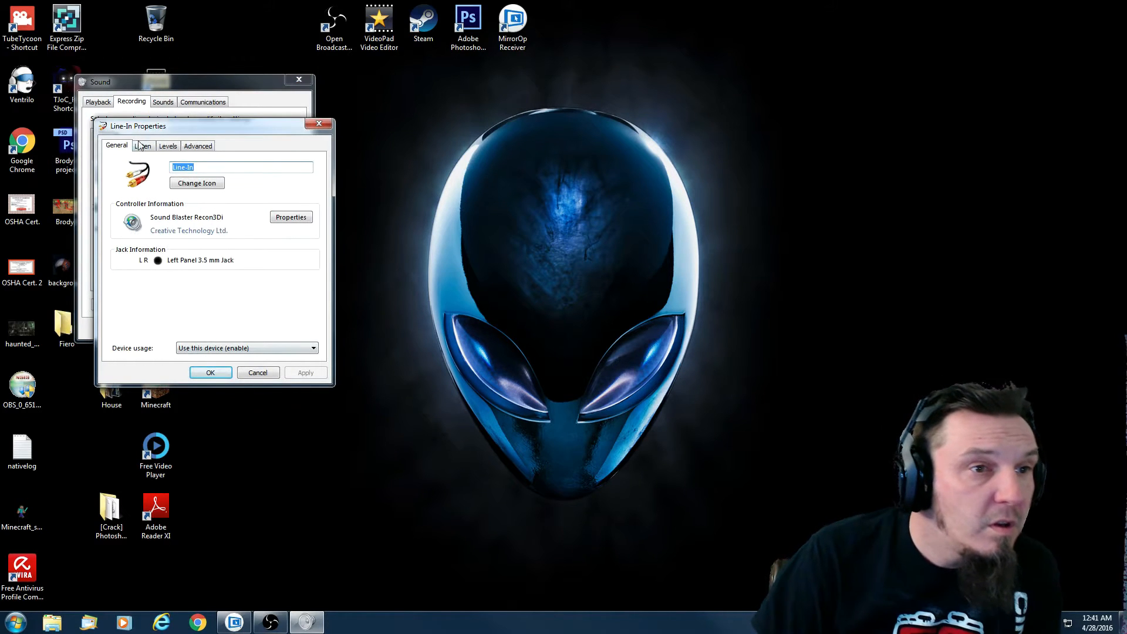
left_click(143, 146)
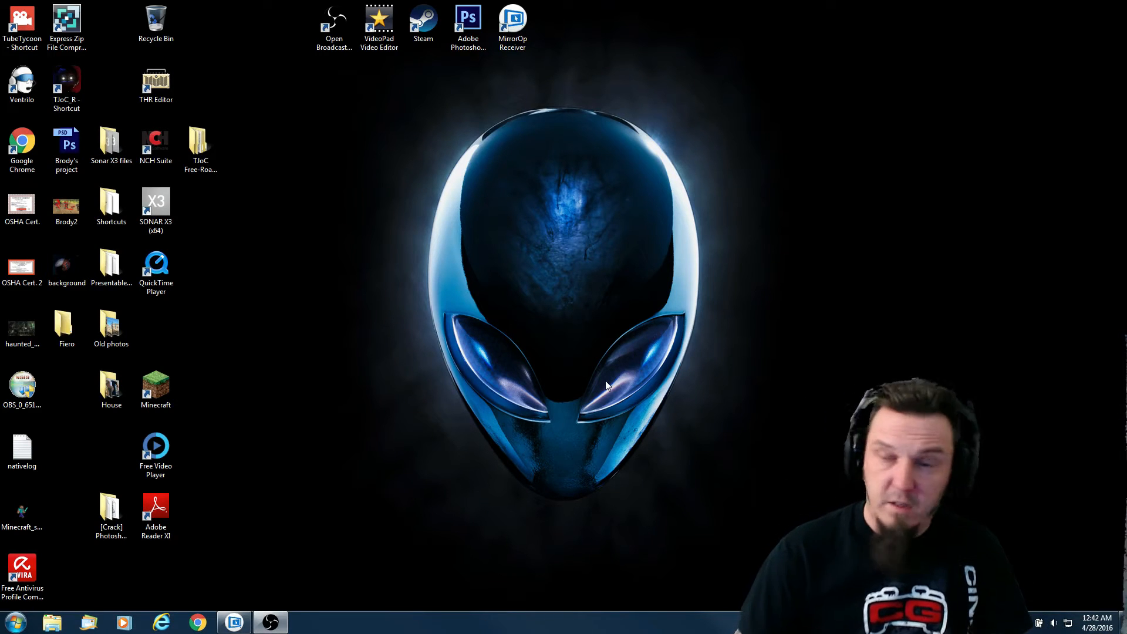
Launch OBS and add Webcam and Game Capture sources set to [DWM]: Monitor Capture.
left_click(233, 623)
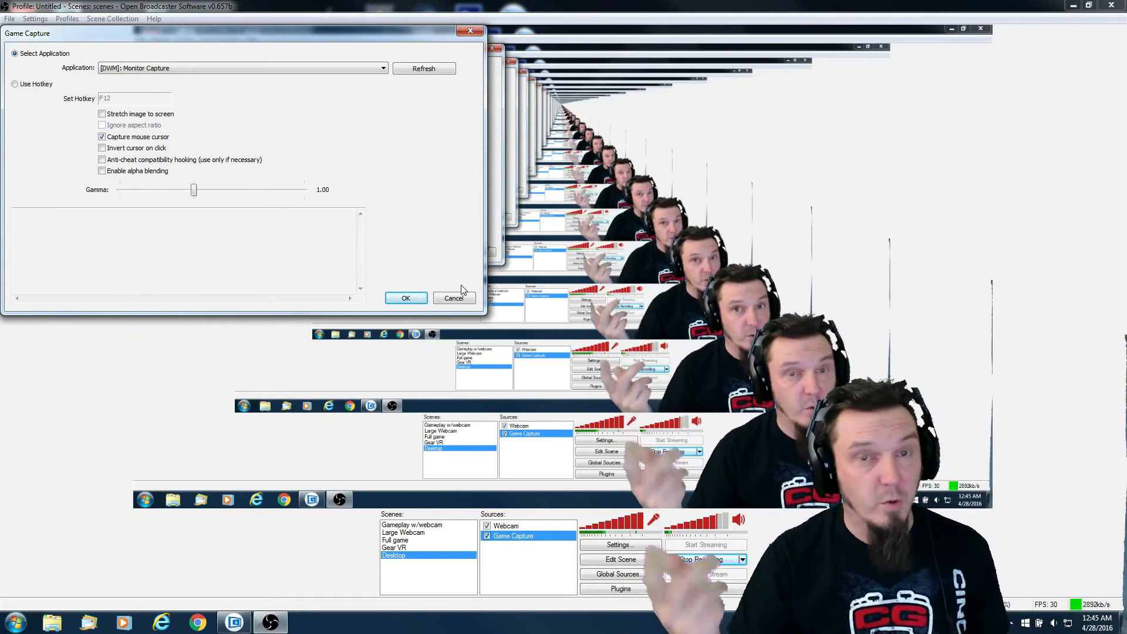
Confirm the Game Capture settings and begin editing the Desktop scene's source layout.
left_click(453, 297)
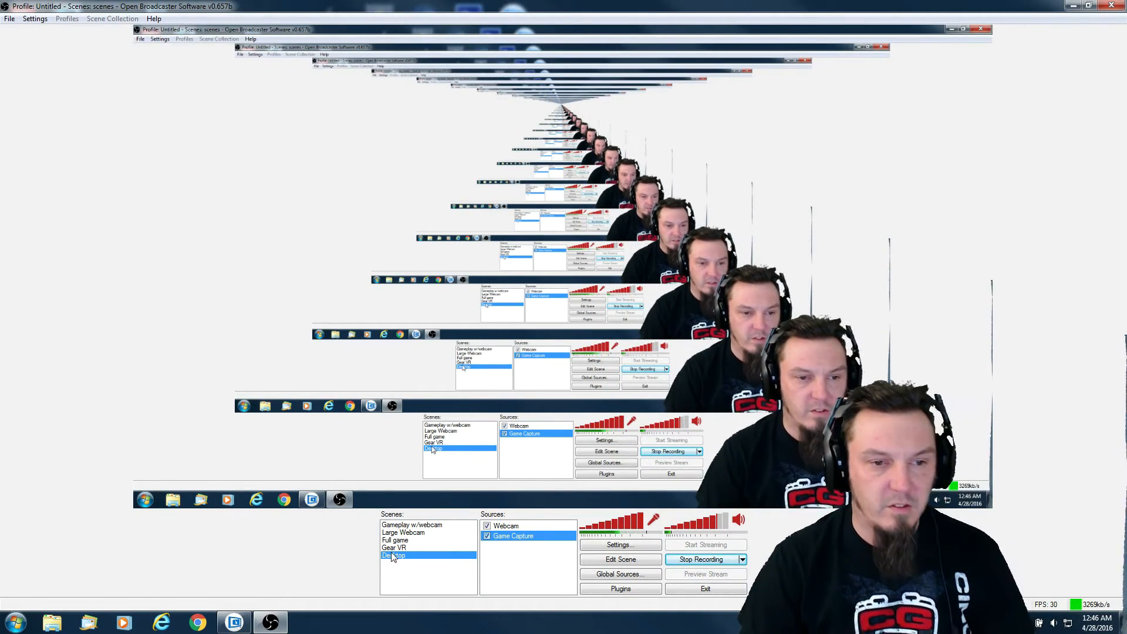
left_click(527, 558)
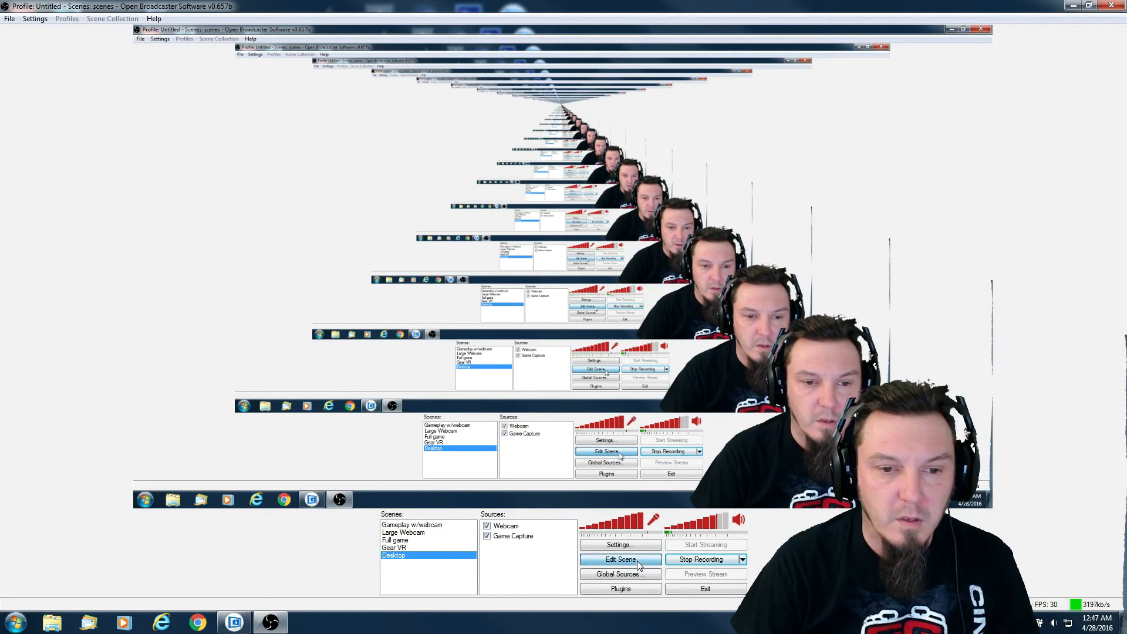
left_click(507, 526)
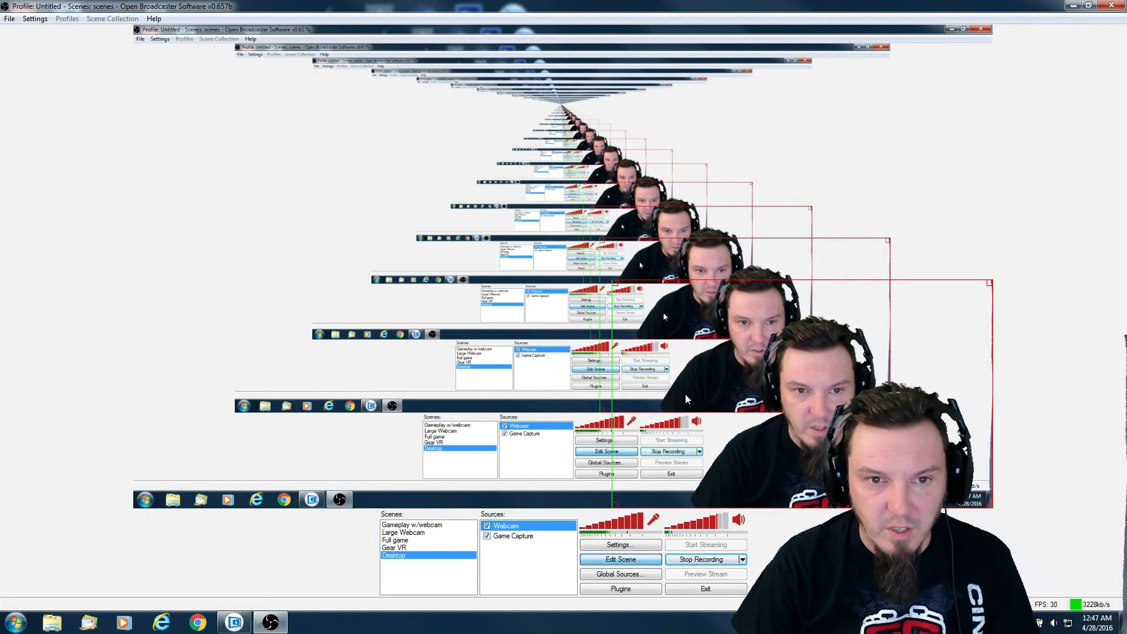